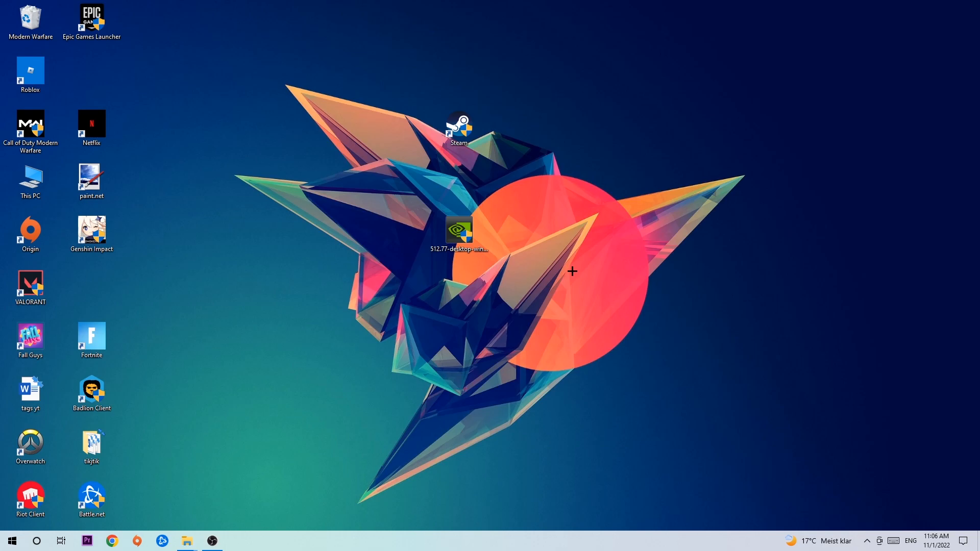
pyautogui.moveTo(482, 163)
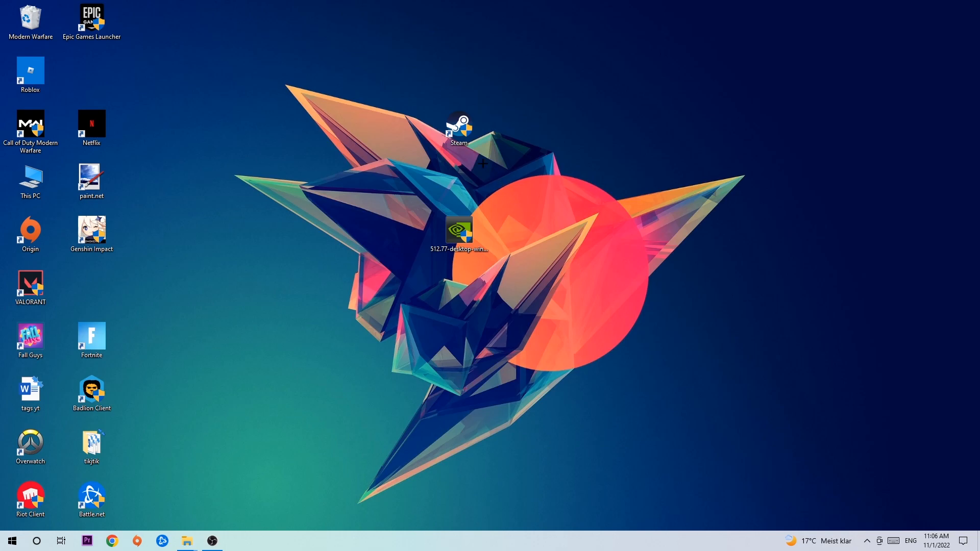
pyautogui.moveTo(471, 145)
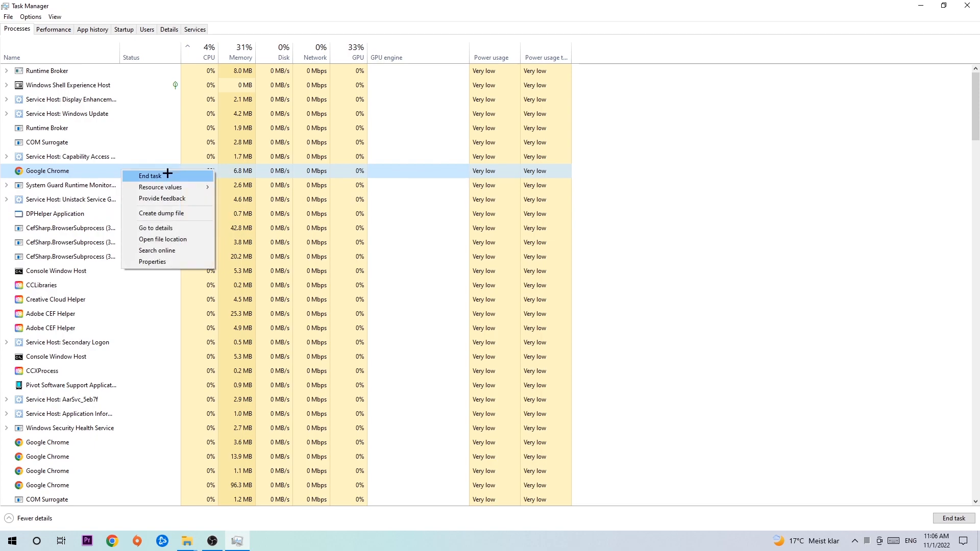
pyautogui.moveTo(529, 119)
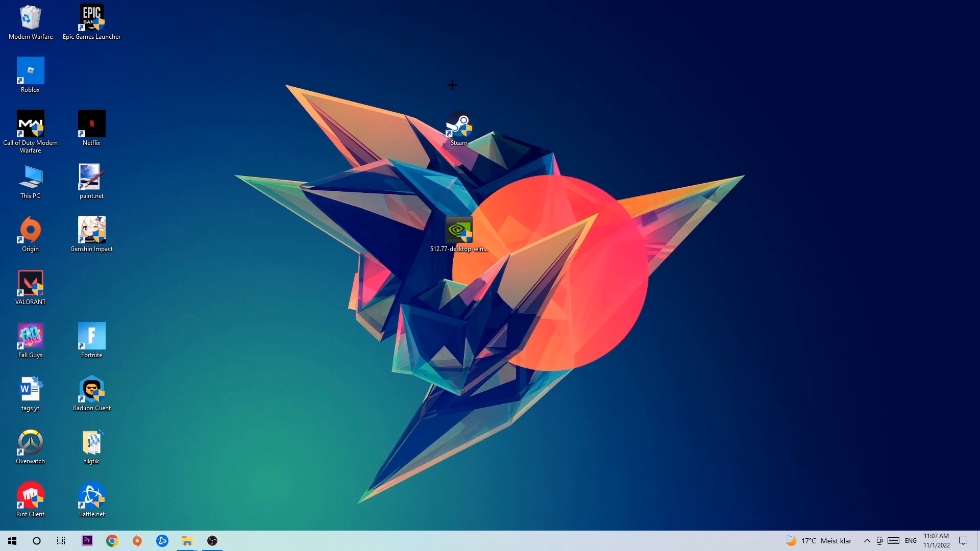
# Select the Steam shortcut, glance at the Start menu, and drag the shortcut further left.
pyautogui.click(458, 128)
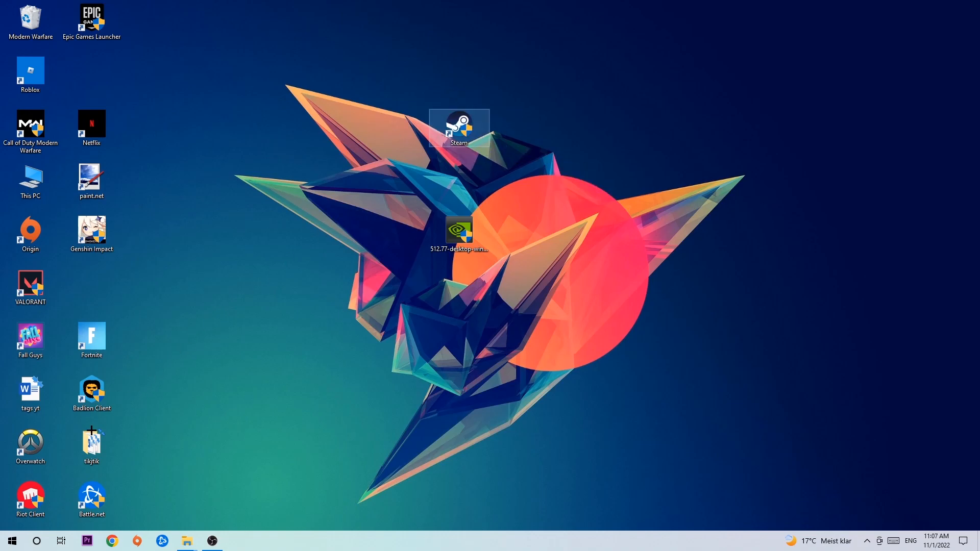
pyautogui.click(11, 541)
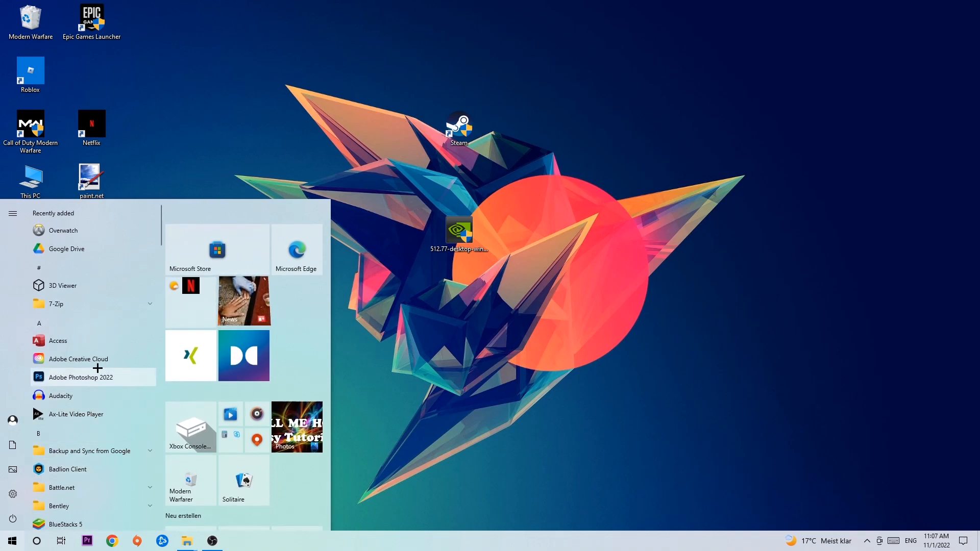
pyautogui.moveTo(97, 264)
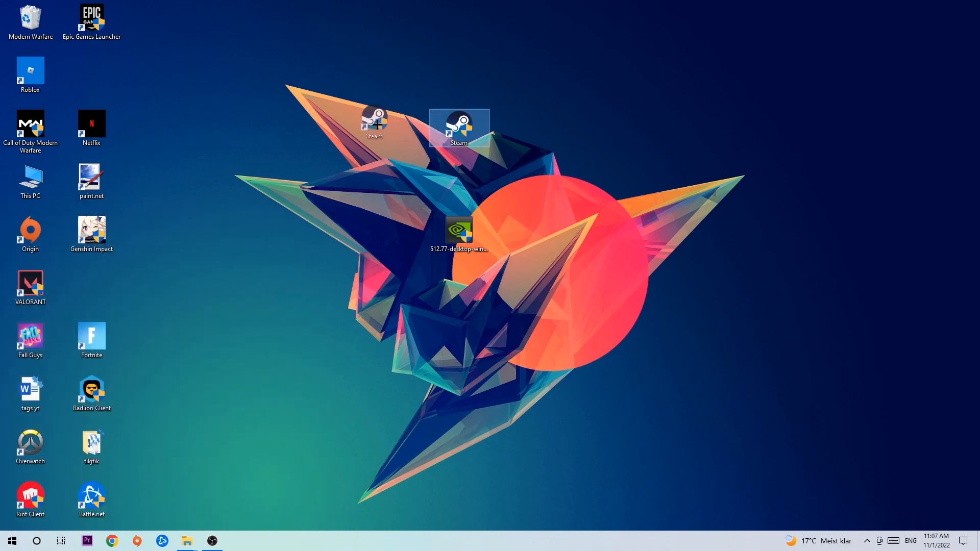
pyautogui.rightClick(458, 128)
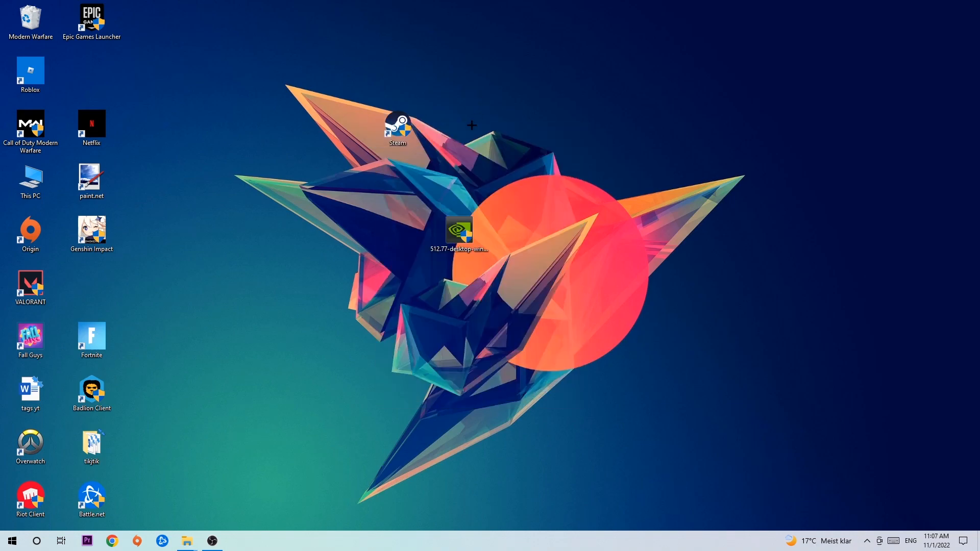
pyautogui.moveTo(462, 141)
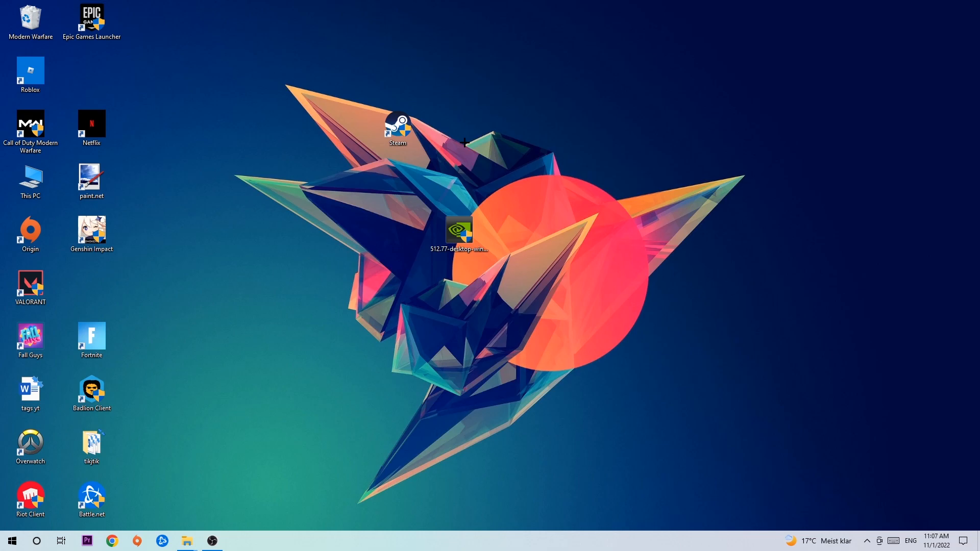
pyautogui.moveTo(451, 135)
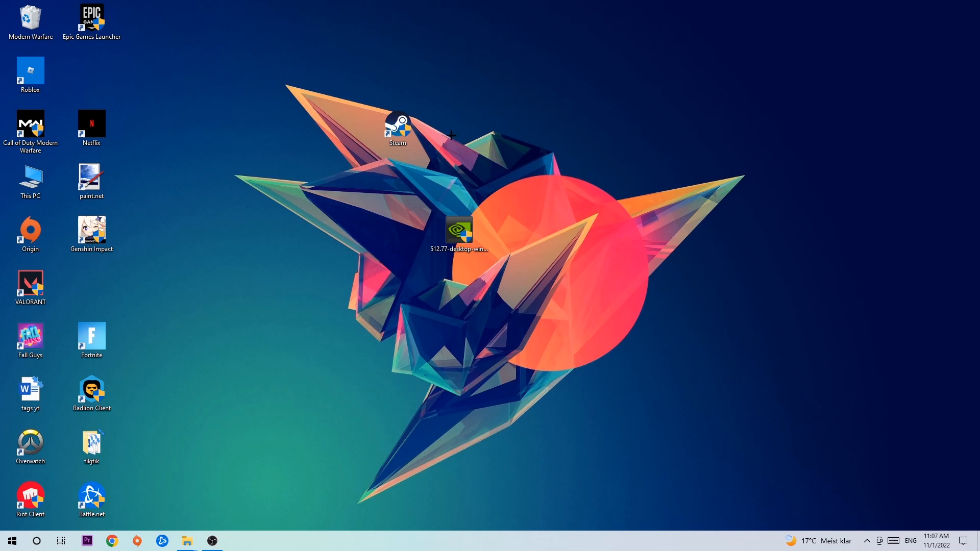
pyautogui.moveTo(398, 128); pyautogui.dragTo(325, 163)
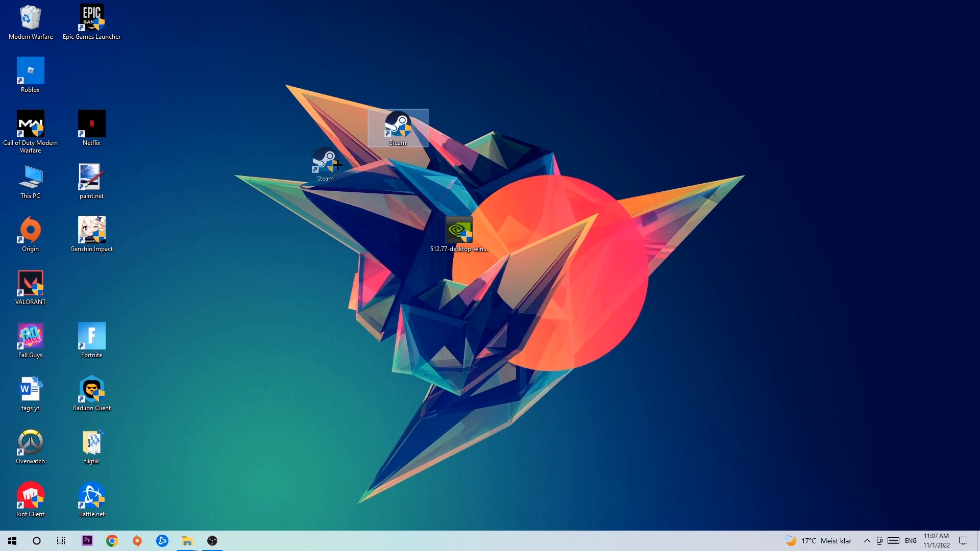
# Show the Steam shortcut's Compatibility properties and move the Properties window left.
pyautogui.rightClick(325, 162)
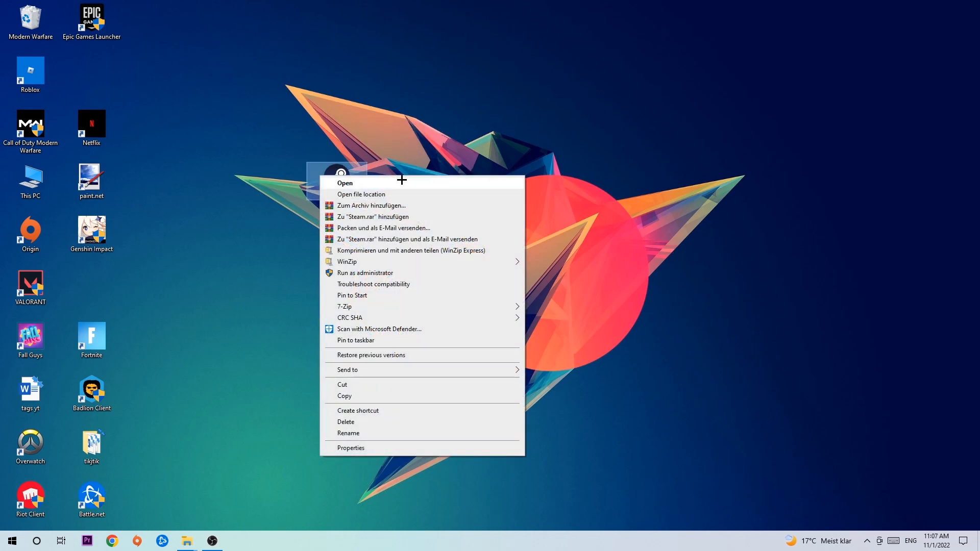
pyautogui.click(351, 447)
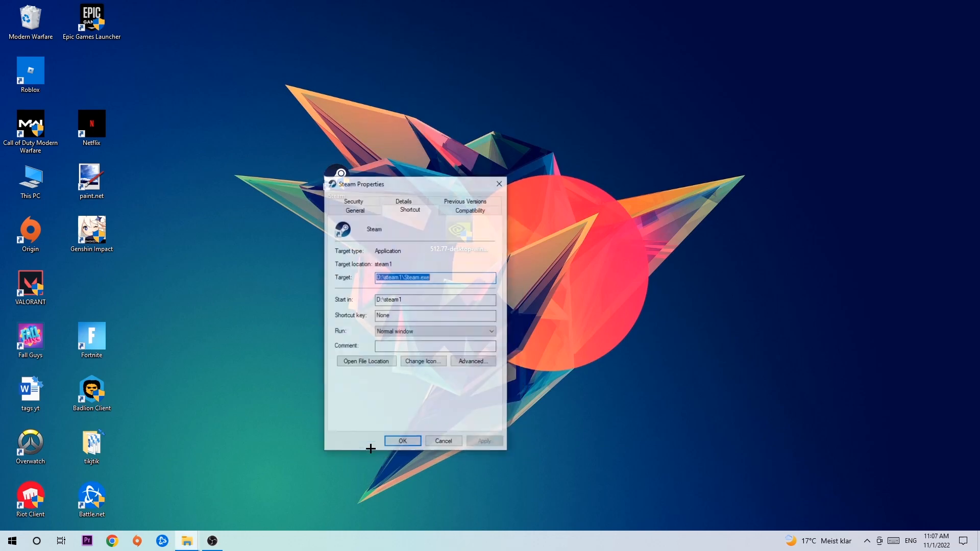
pyautogui.click(470, 208)
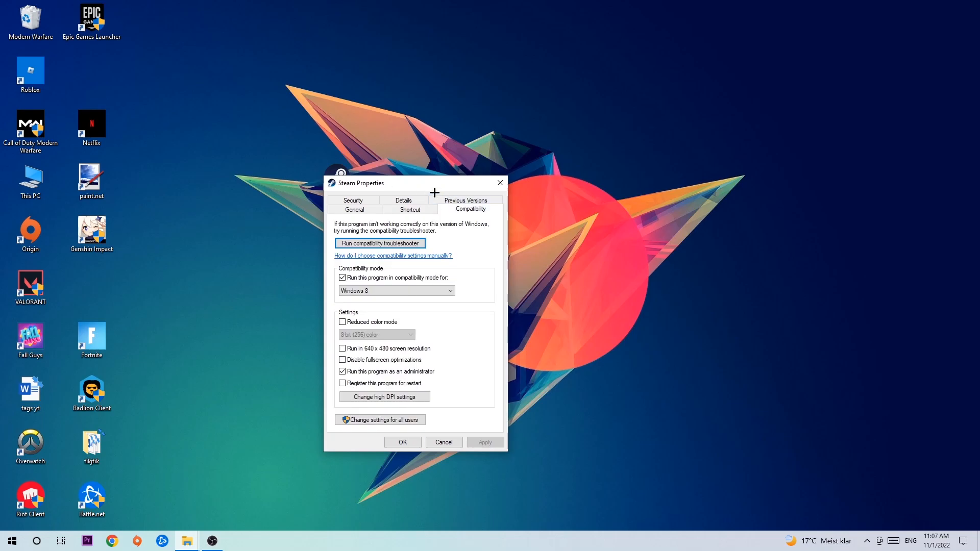
pyautogui.moveTo(363, 182); pyautogui.dragTo(281, 137)
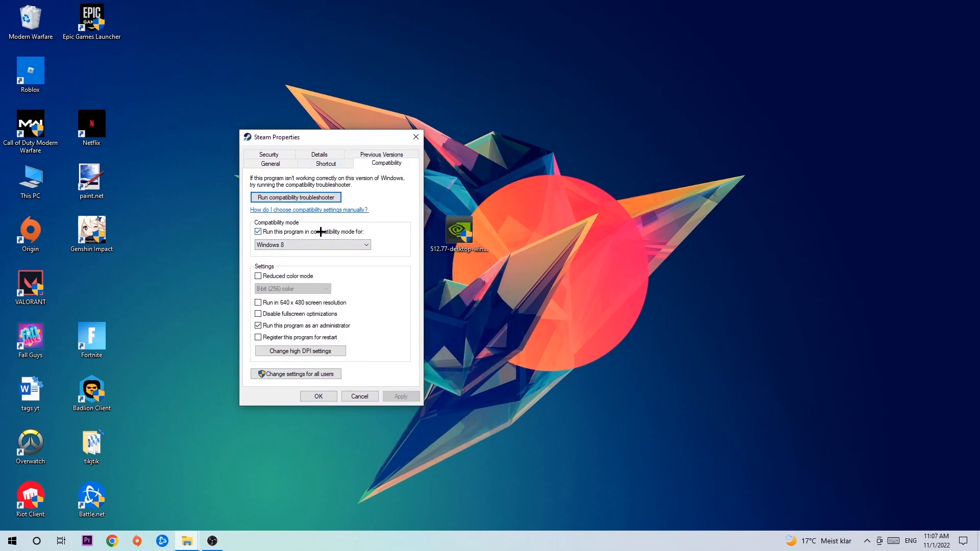
pyautogui.moveTo(341, 284)
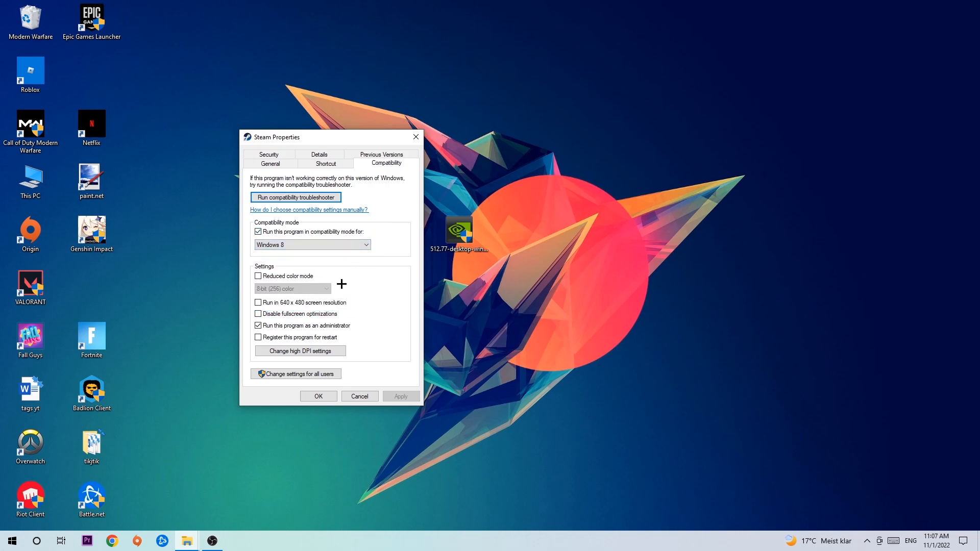
pyautogui.moveTo(244, 339)
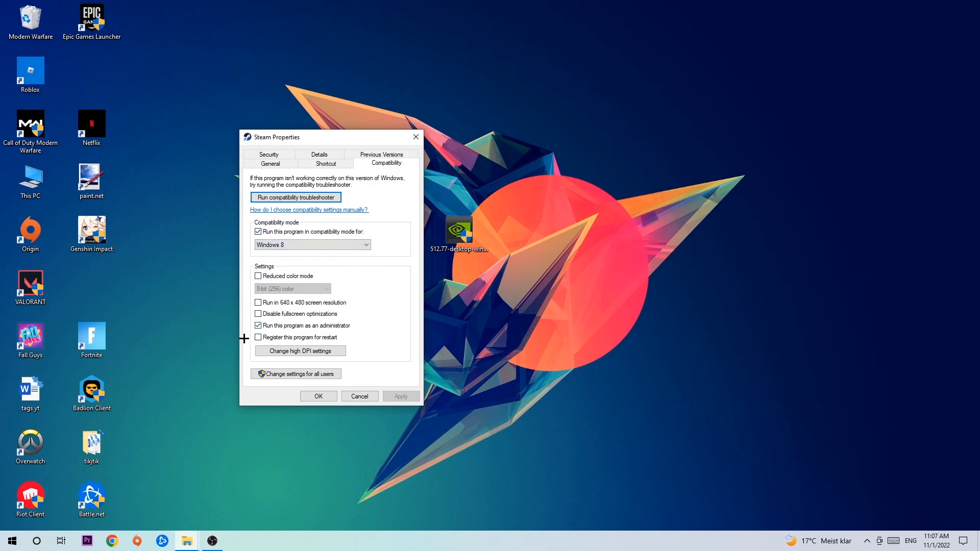
pyautogui.moveTo(358, 329)
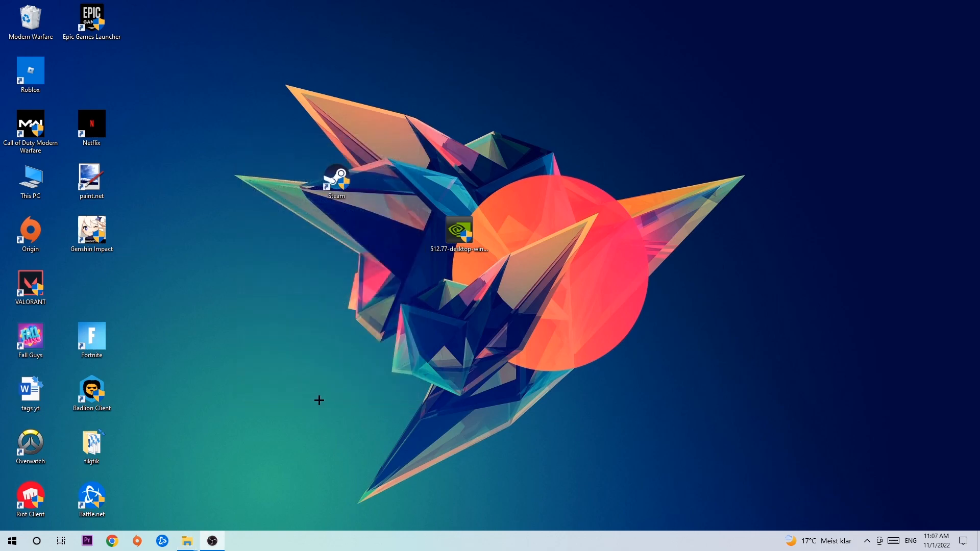
pyautogui.moveTo(329, 392)
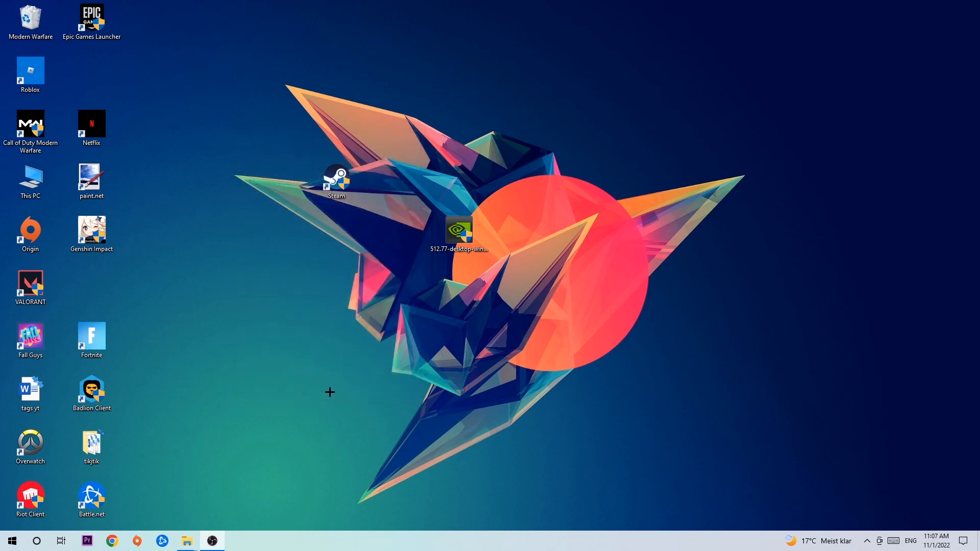
pyautogui.click(336, 181)
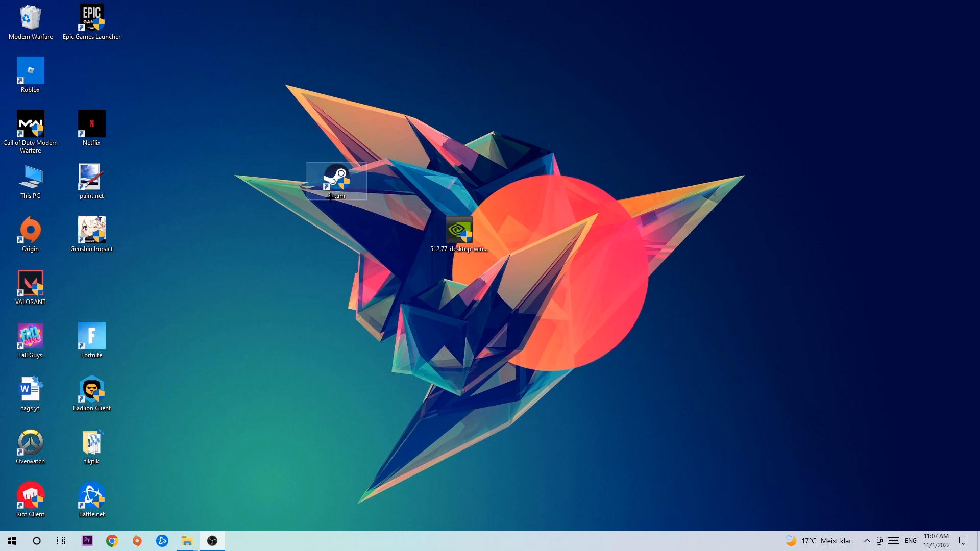